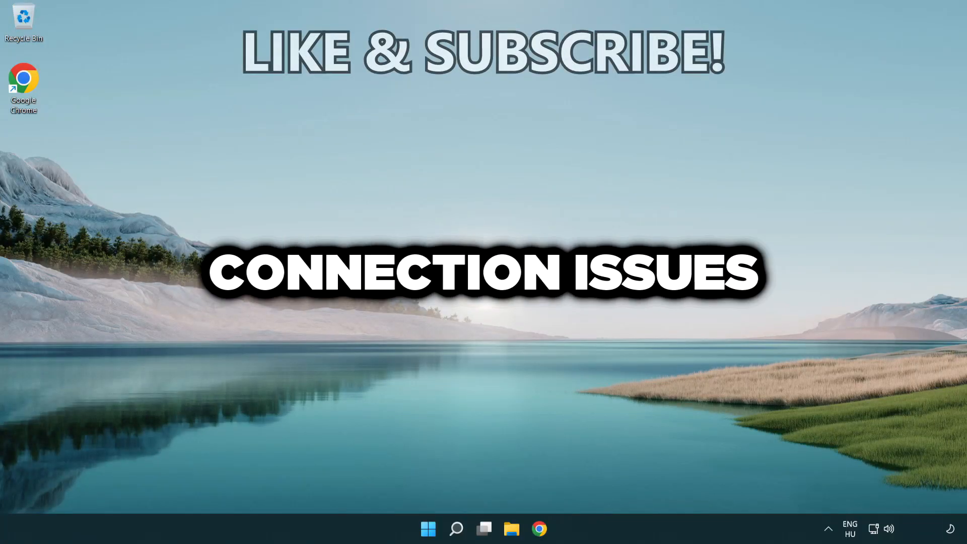
Open taskbar search and search for cmd.
left_click(455, 528)
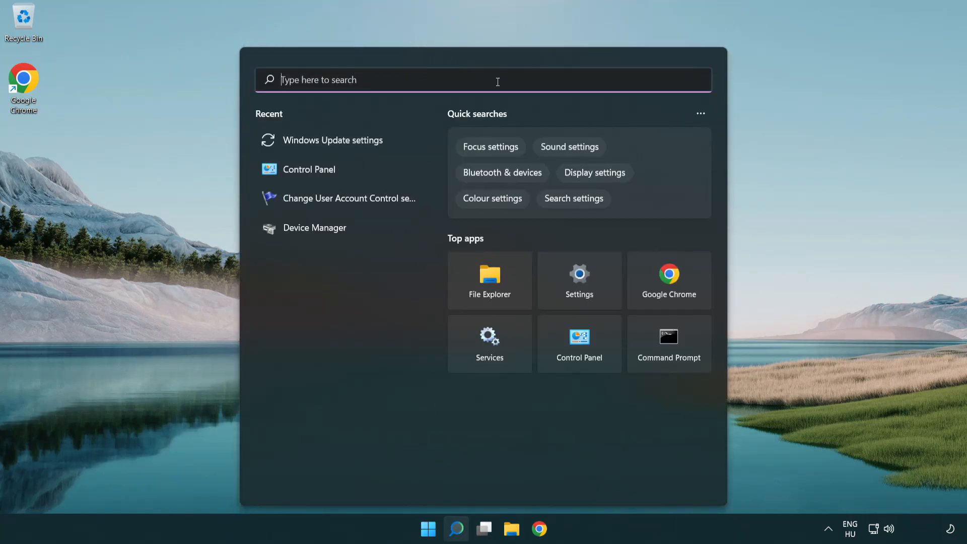
type("cmd")
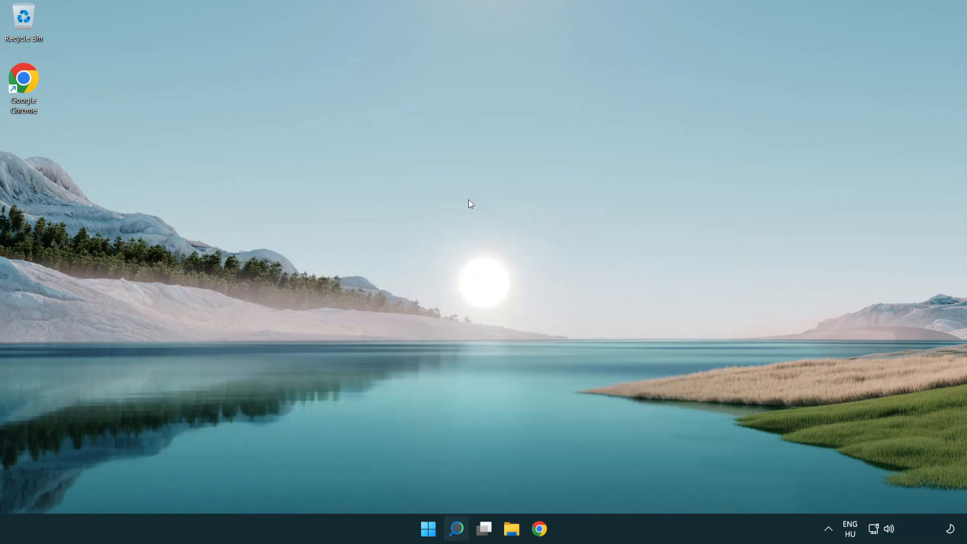
Open Command Prompt as administrator and enter ipconfig /flushdns to flush the DNS cache.
left_click(552, 529)
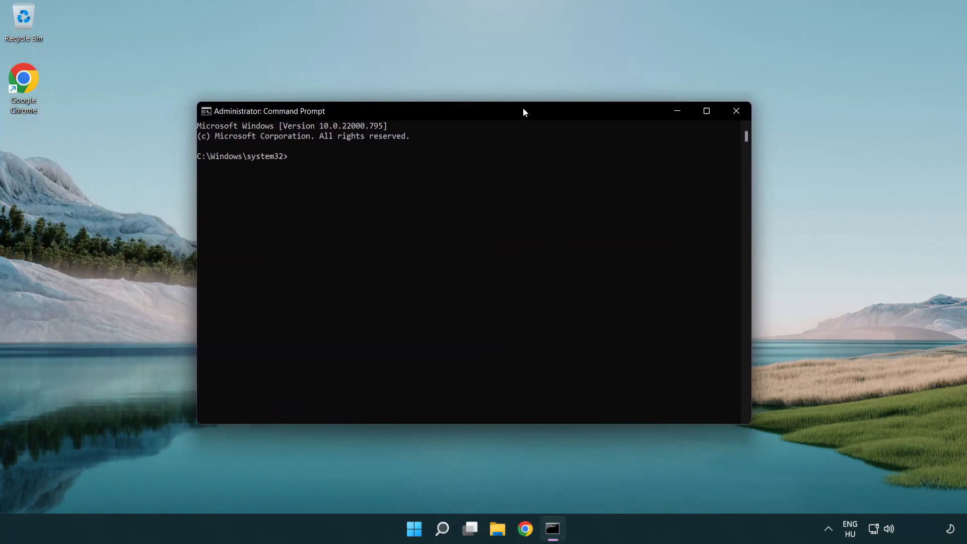
type("i")
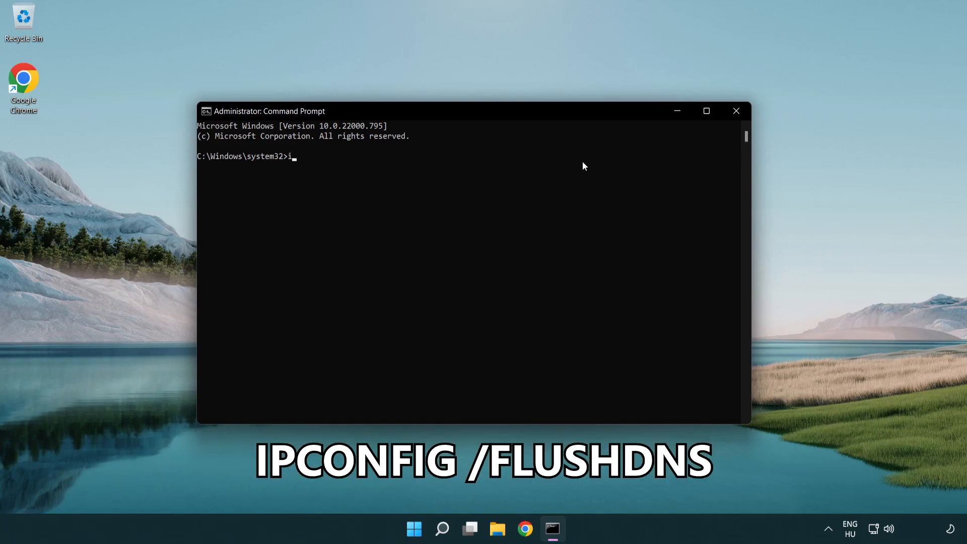
type("pconfig")
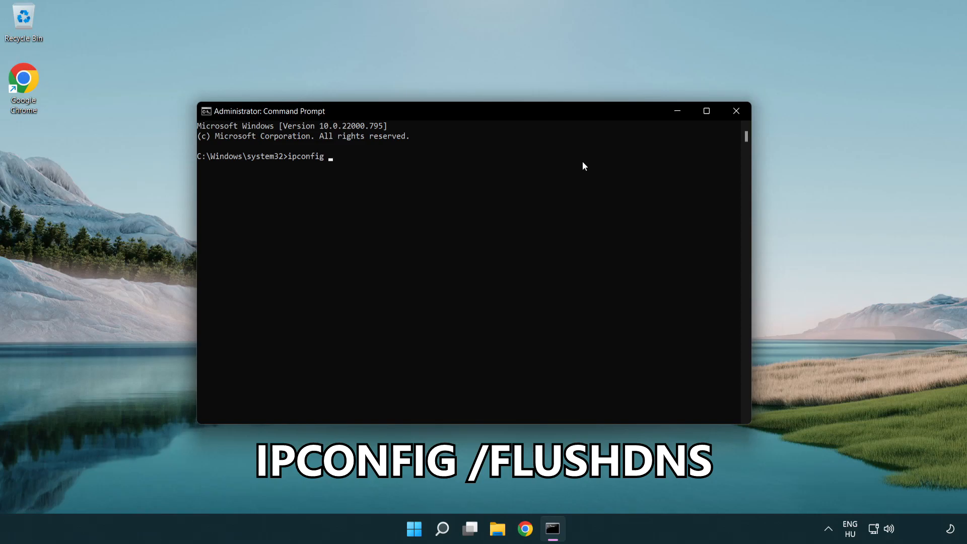
type("/fl")
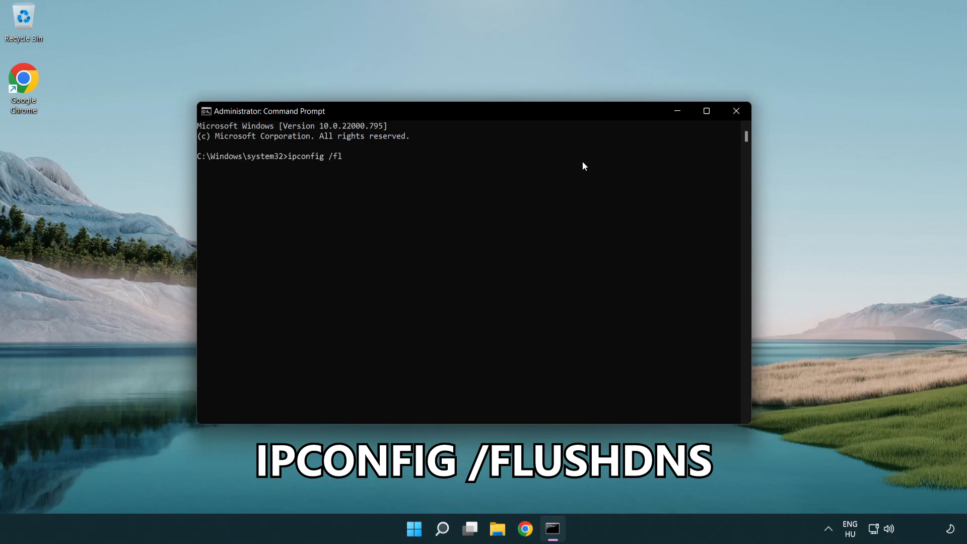
type("ushdns")
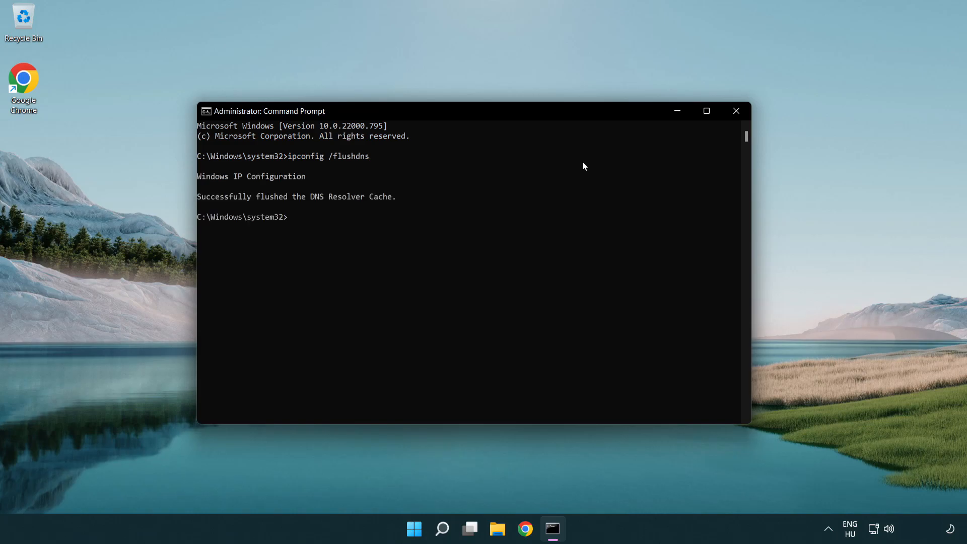
Reset the Winsock catalog with netsh winsock reset, then exit the console.
type("netsh winsock reset")
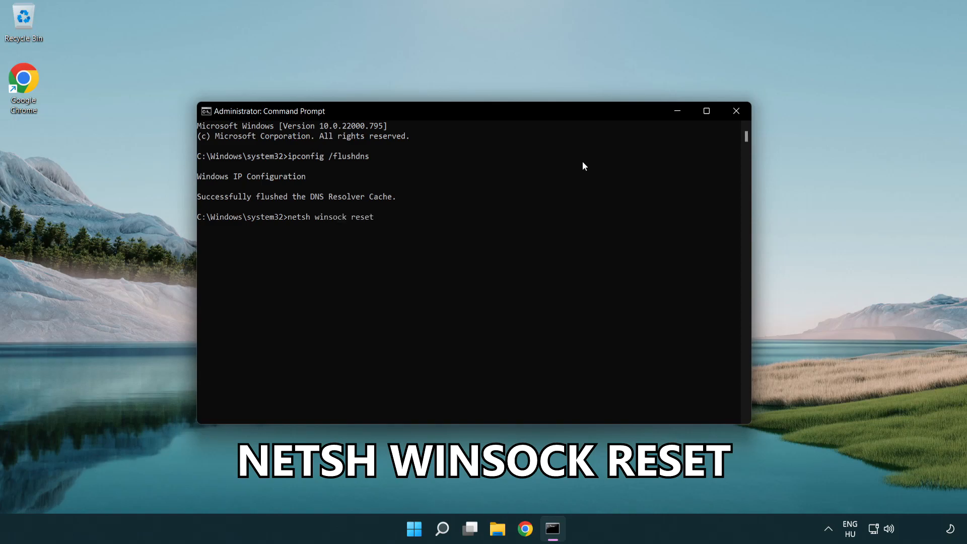
key("Return")
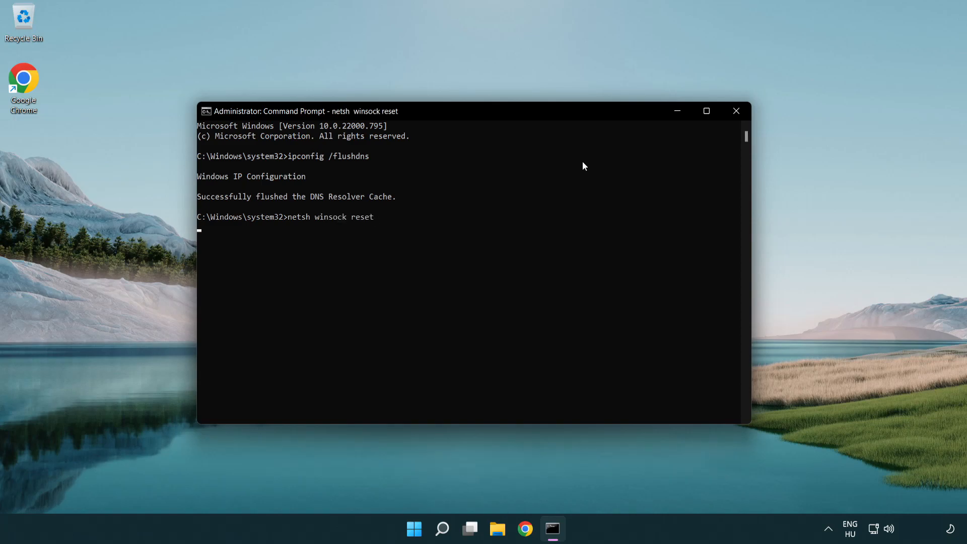
key("Return")
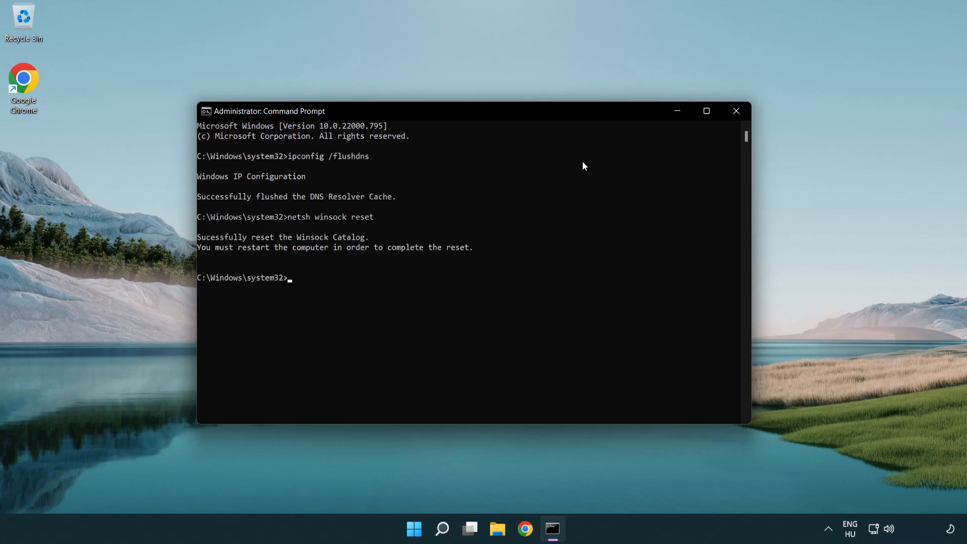
type("exit")
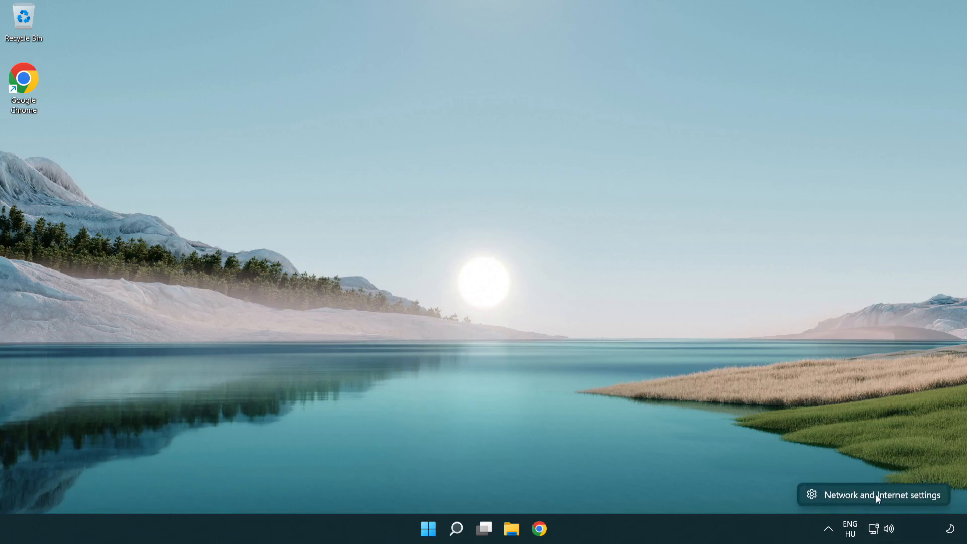
Go from the tray's Network and Internet settings to More network adapter options.
left_click(882, 494)
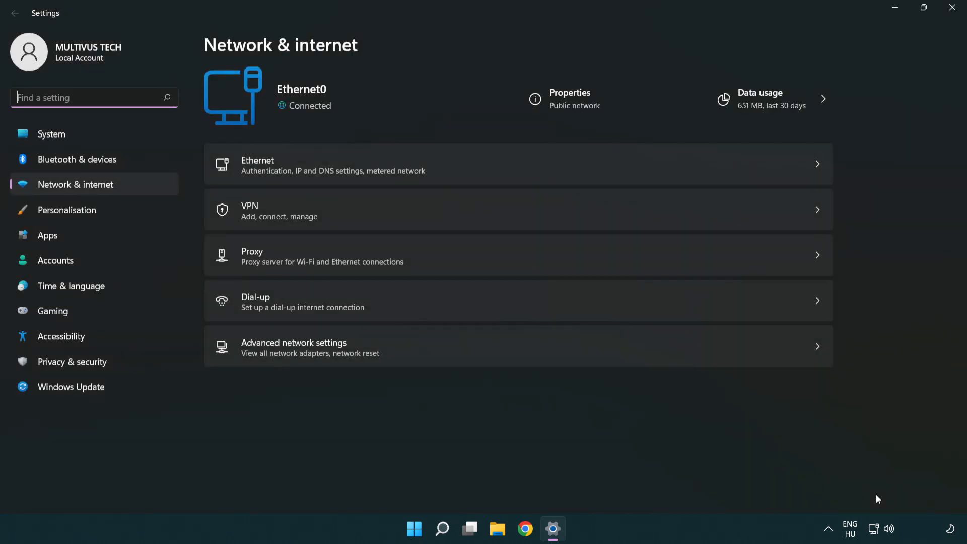
mouse_move(521, 358)
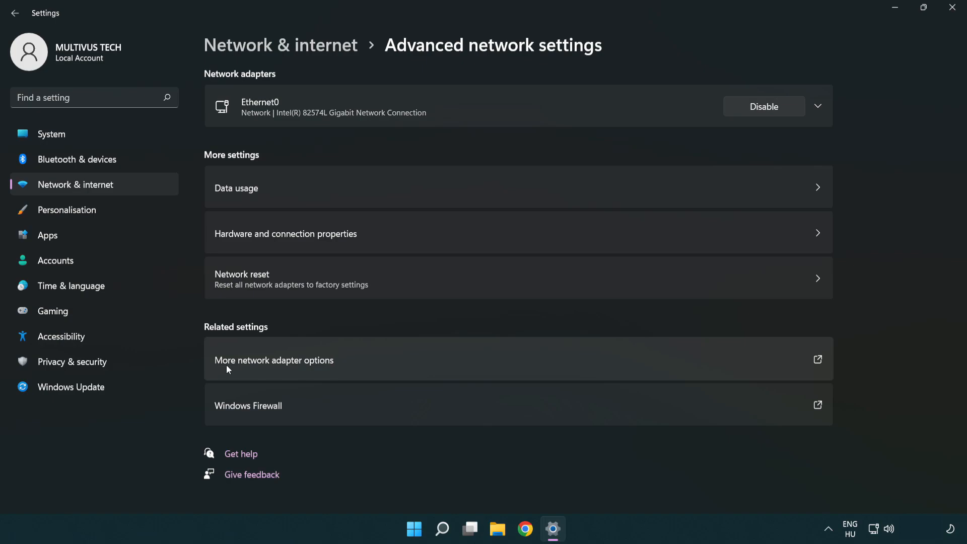
mouse_move(297, 367)
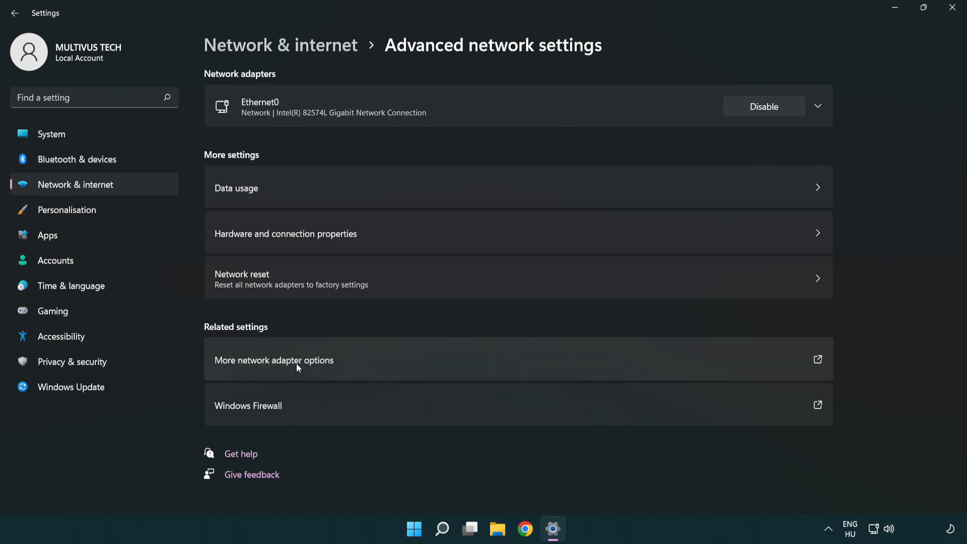
left_click(273, 360)
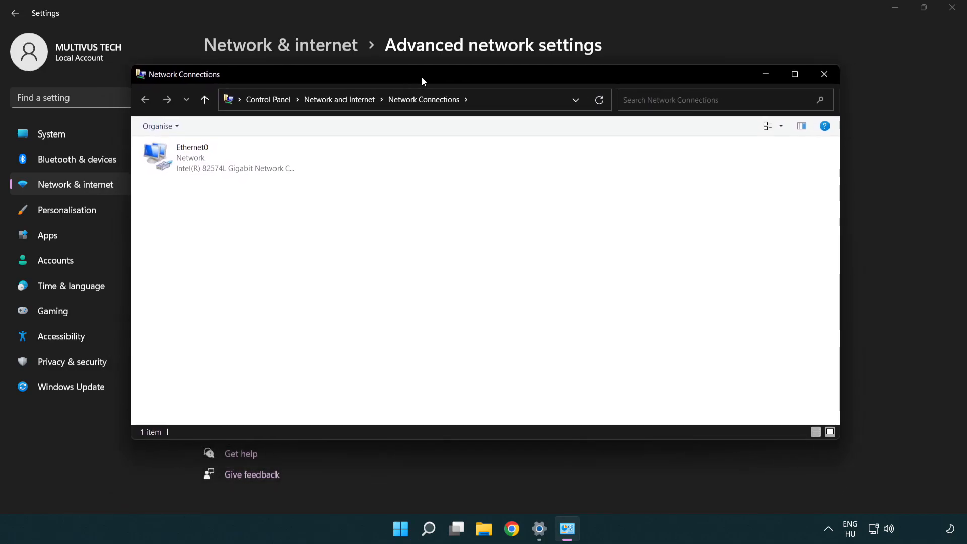
Open Ethernet0's Properties and highlight Internet Protocol Version 4 (TCP/IPv4).
left_click(219, 158)
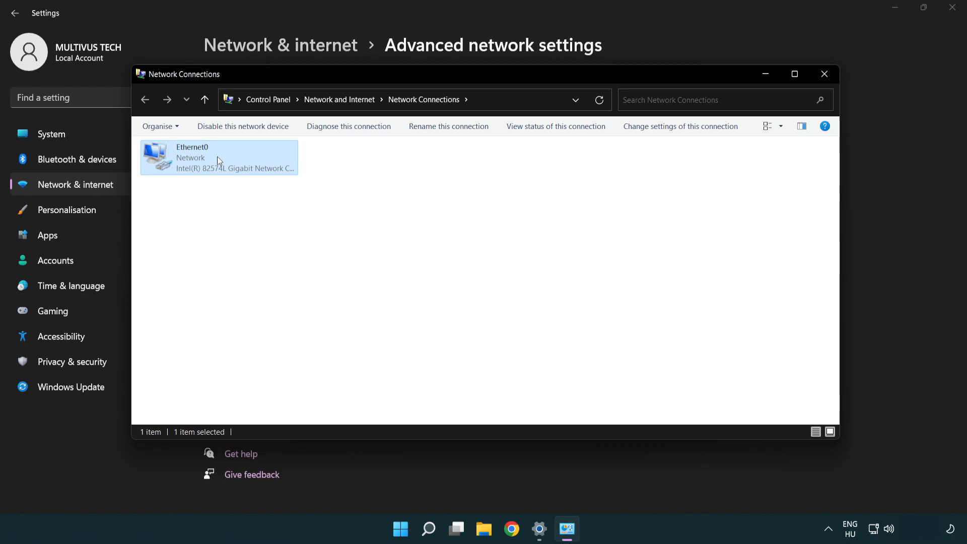
right_click(219, 157)
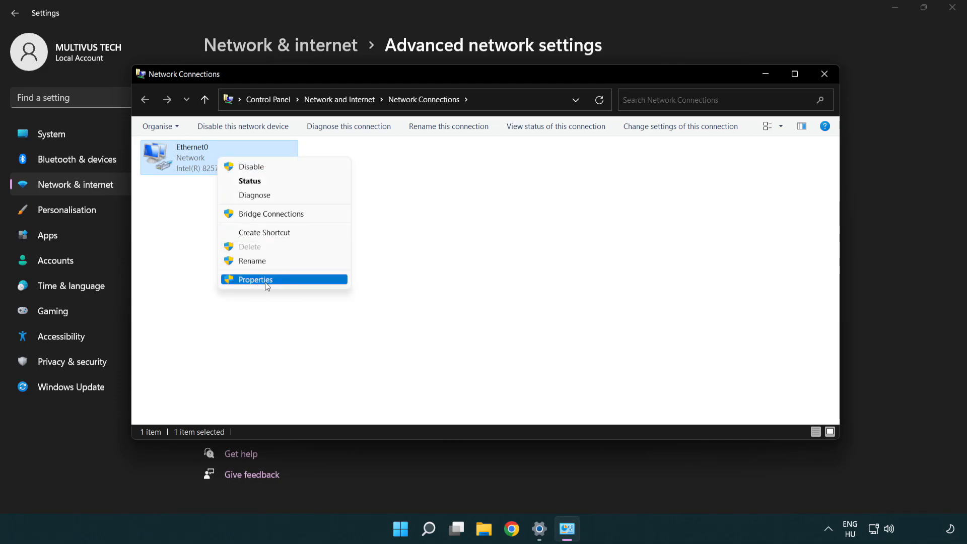
left_click(255, 280)
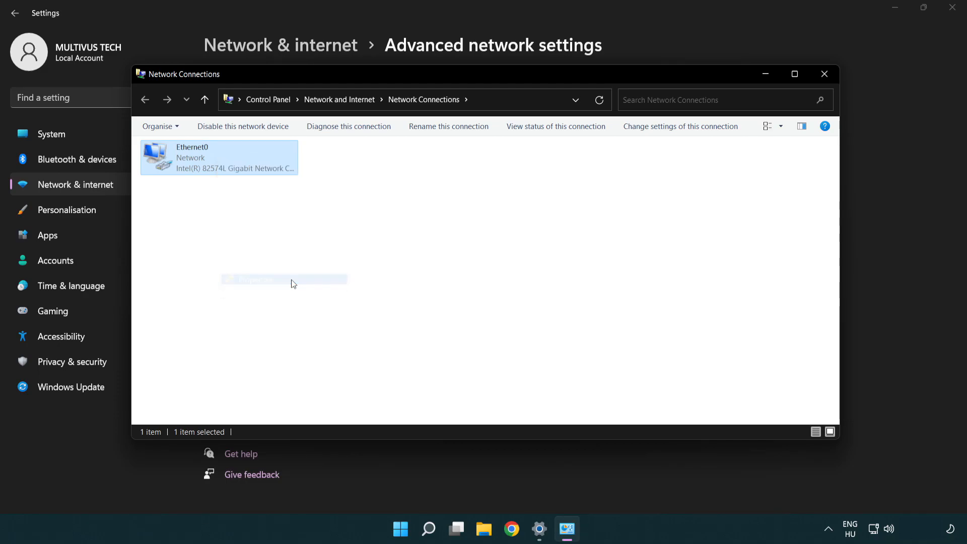
double_click(218, 157)
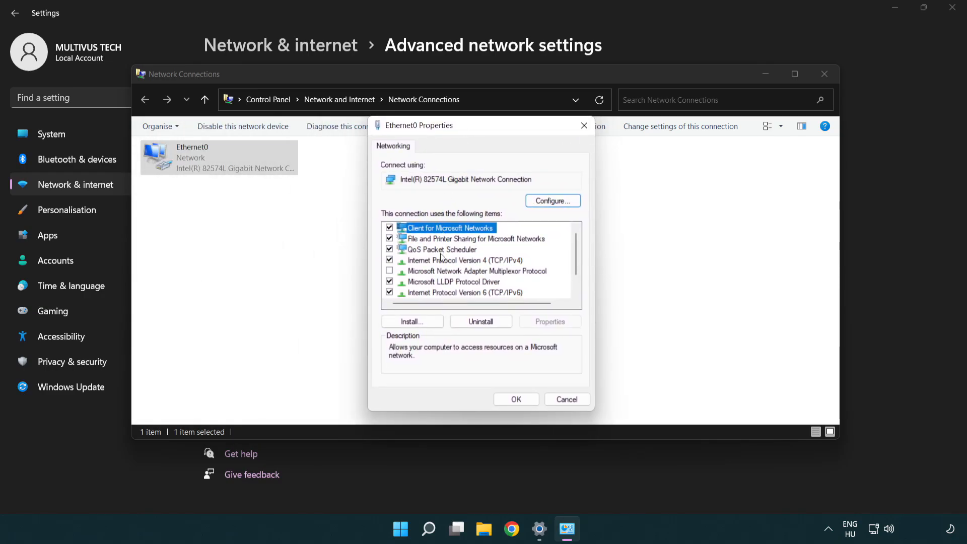
left_click(462, 260)
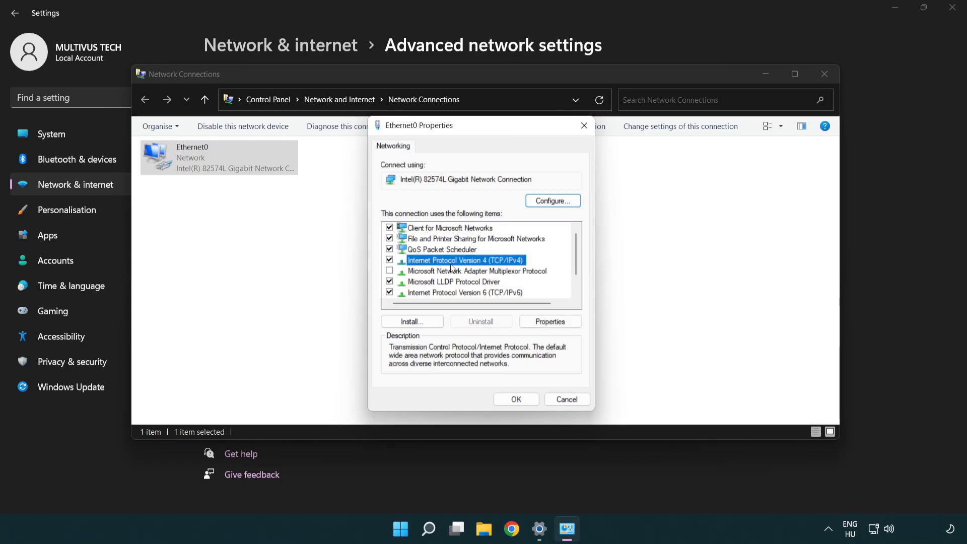
mouse_move(498, 269)
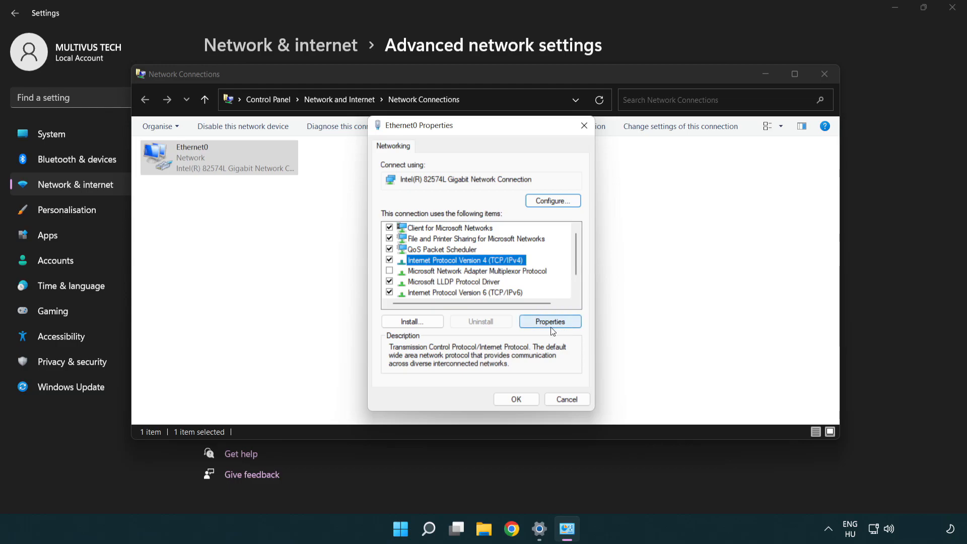
Enter DNS servers 8.8.8.8 (preferred) and 8.8.4.4 (alternative) in IPv4 Properties and confirm.
left_click(549, 322)
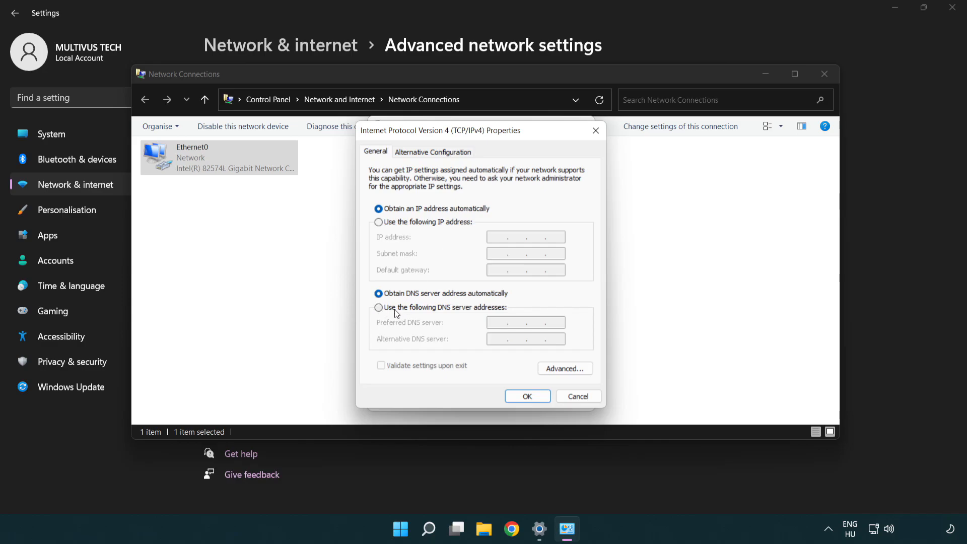
left_click(378, 307)
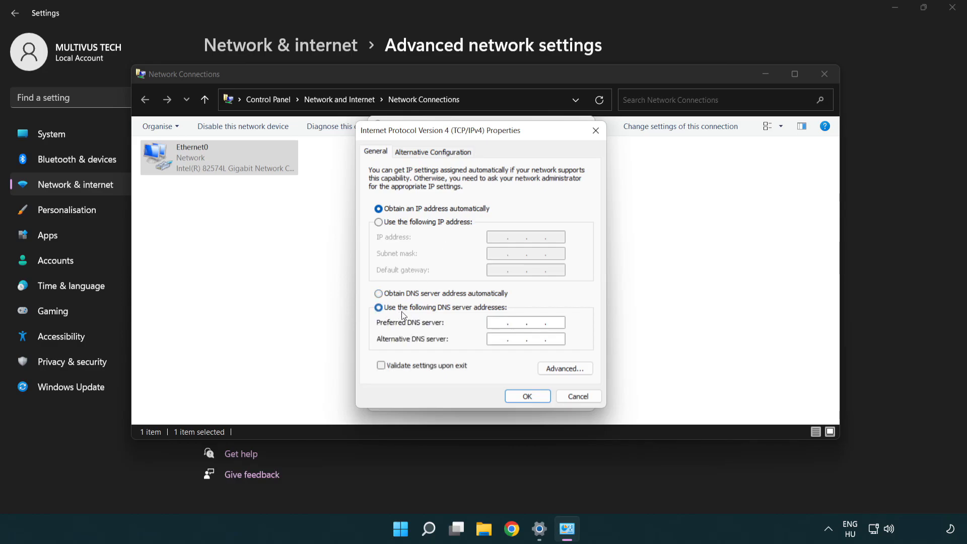
type("8")
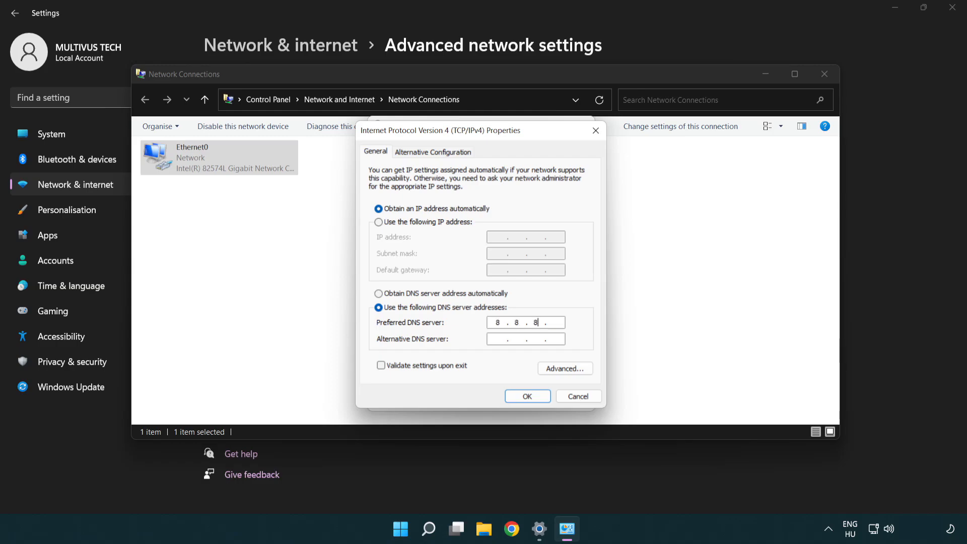
type("8")
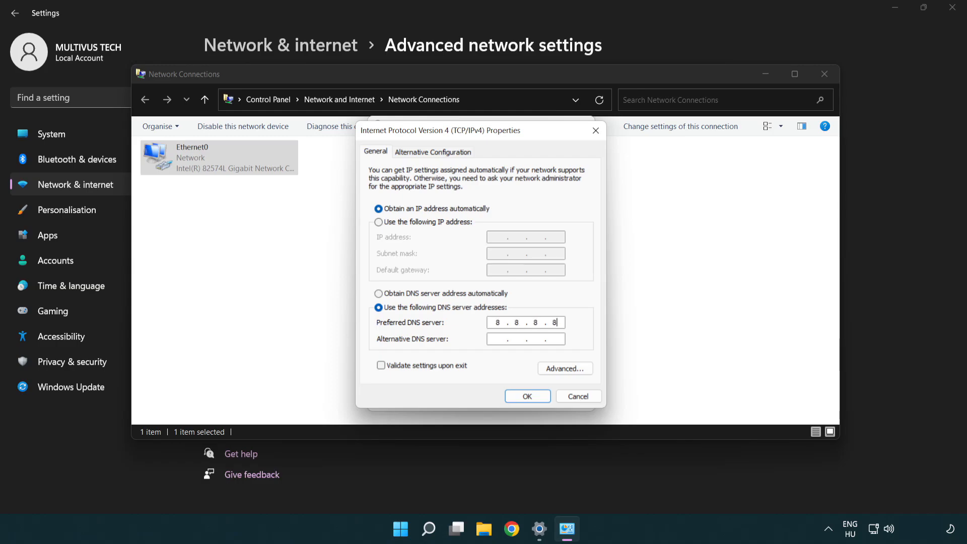
left_click(525, 338)
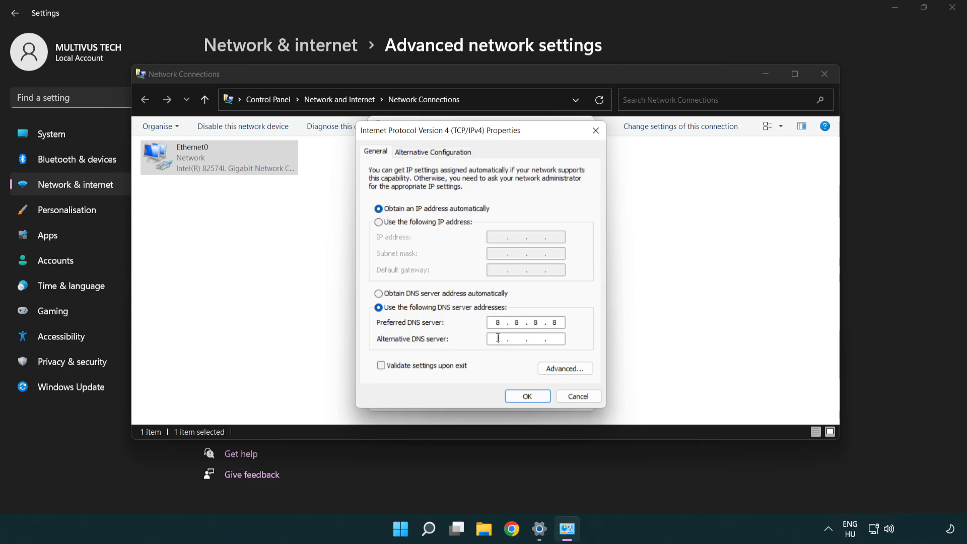
mouse_move(469, 343)
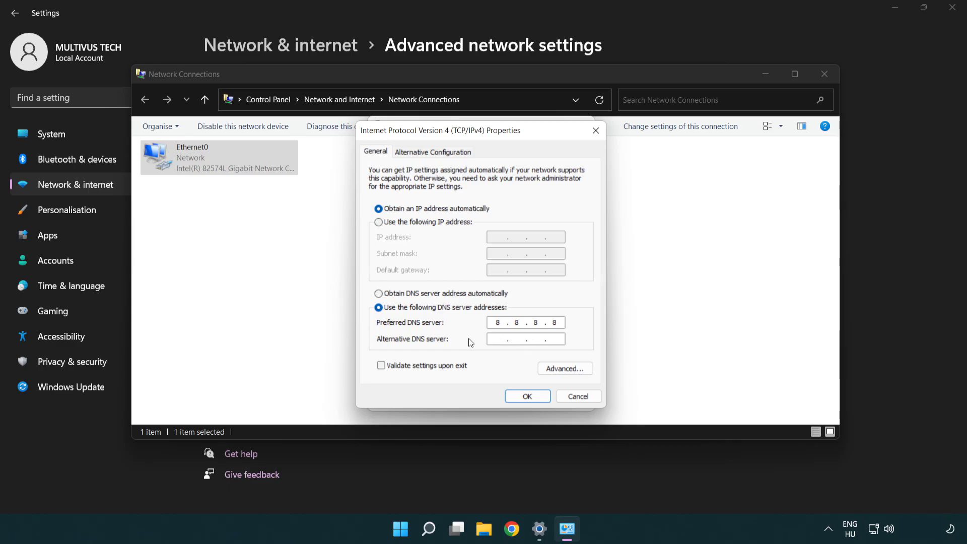
type("8.8.")
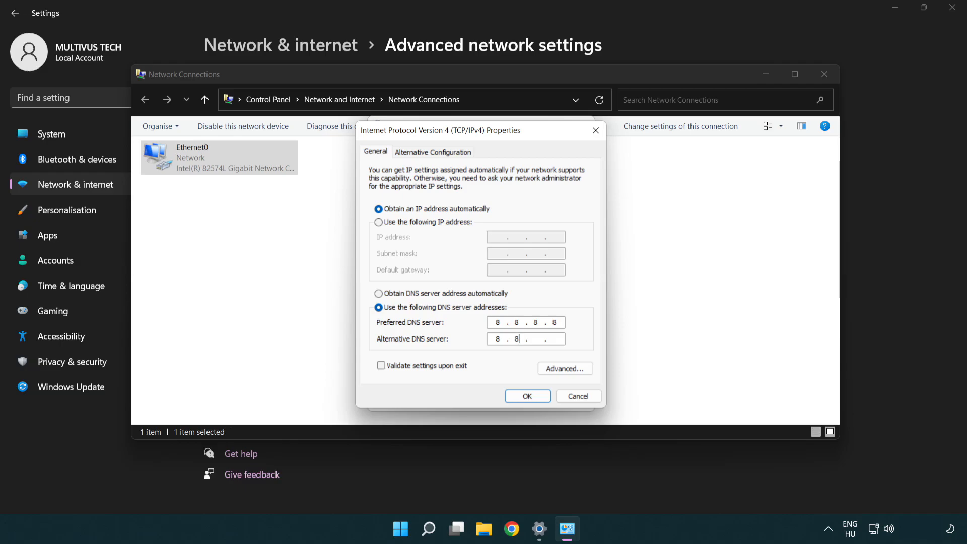
type(".4.4")
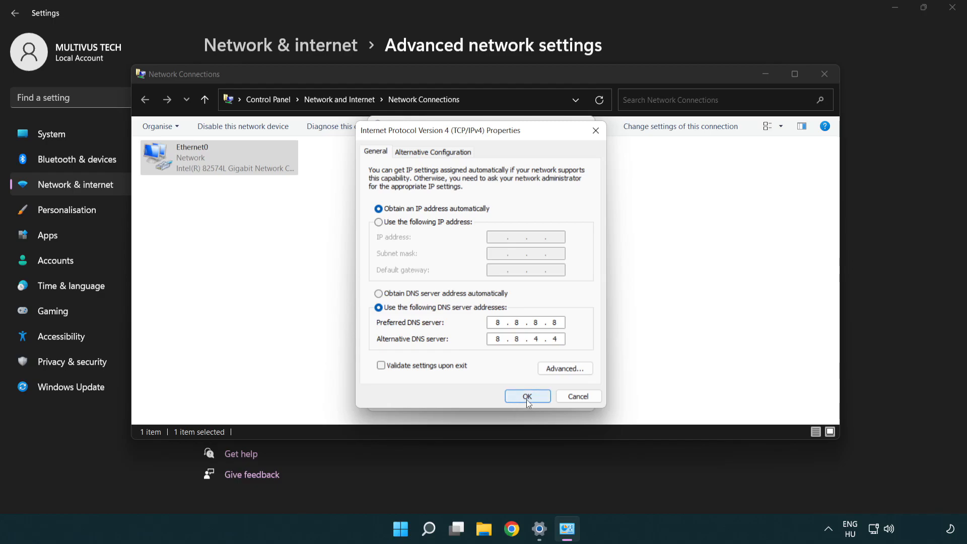
left_click(526, 396)
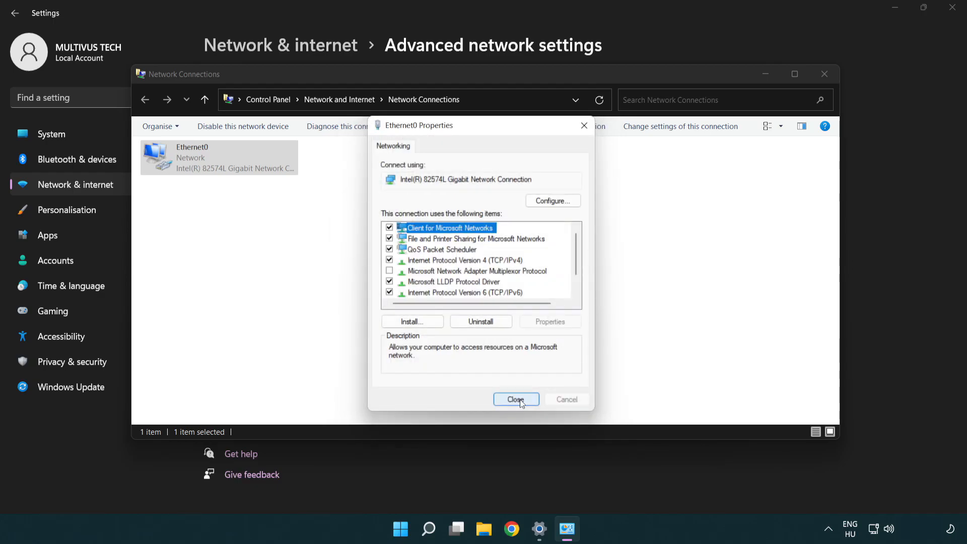
Close the Ethernet0 Properties dialog, the Network Connections window and Settings.
left_click(516, 398)
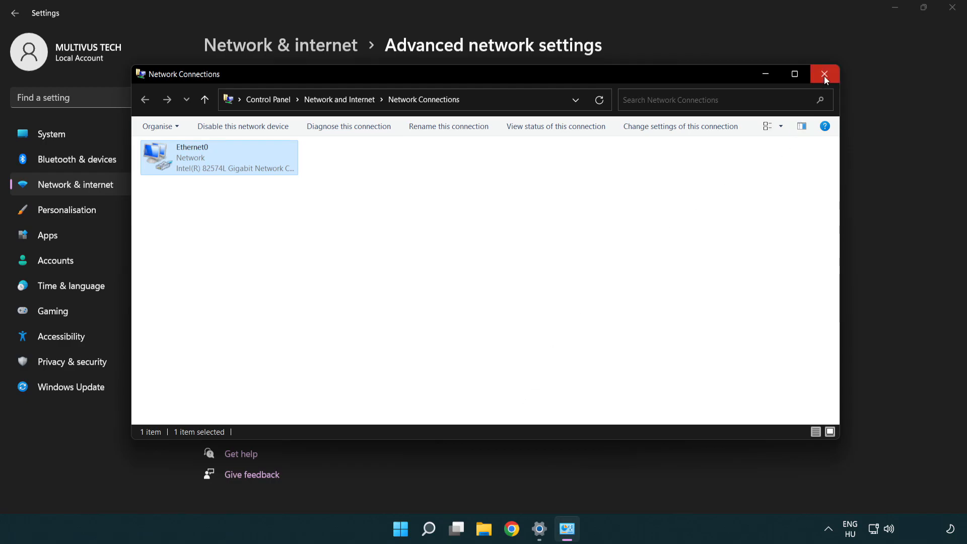
left_click(825, 74)
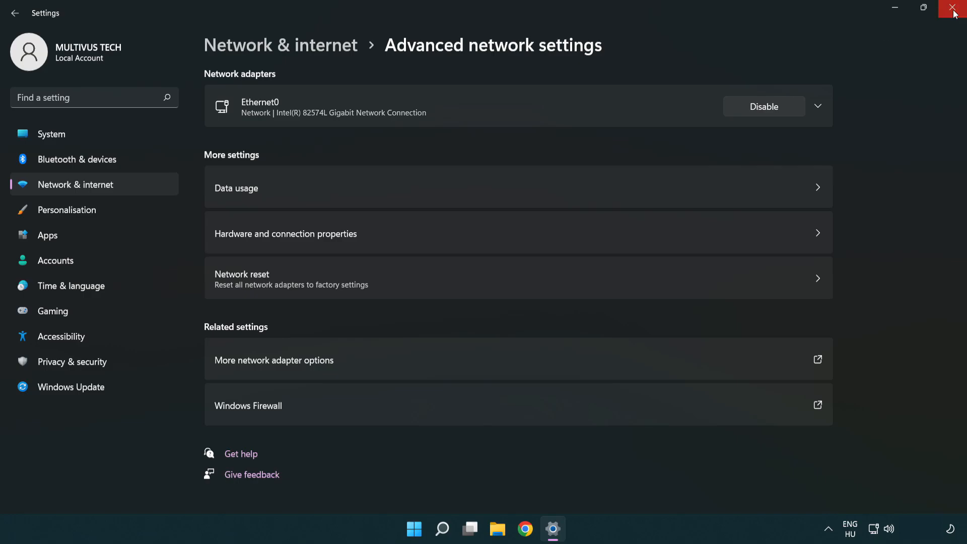
left_click(955, 9)
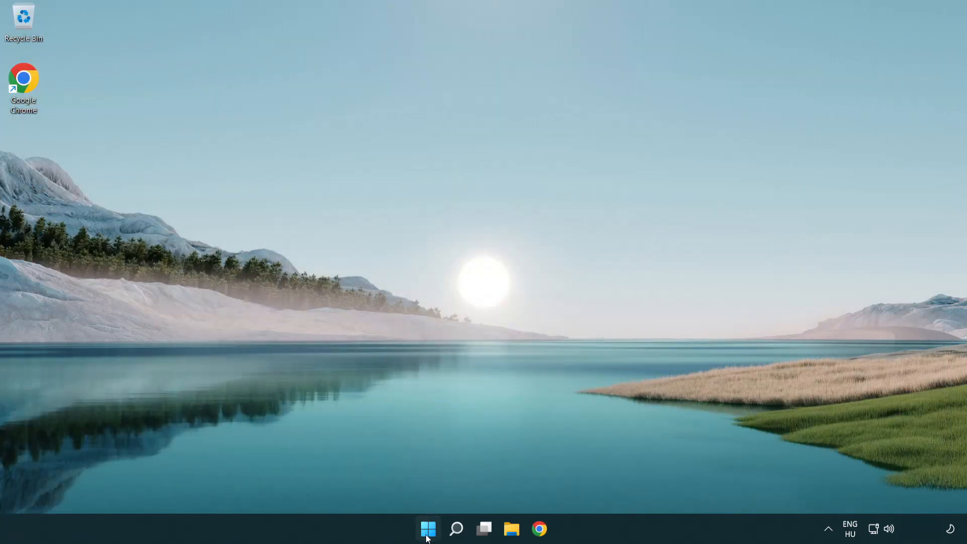
left_click(427, 529)
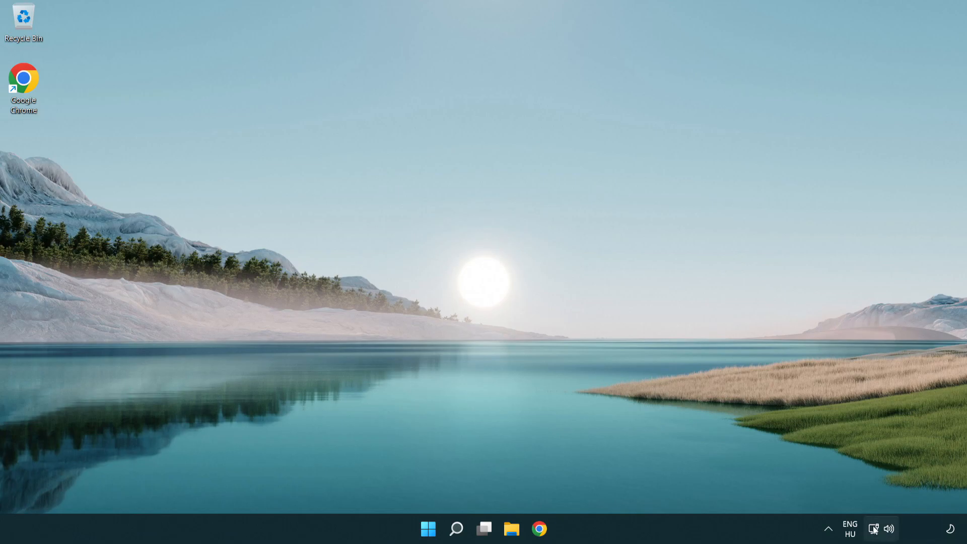
mouse_move(873, 528)
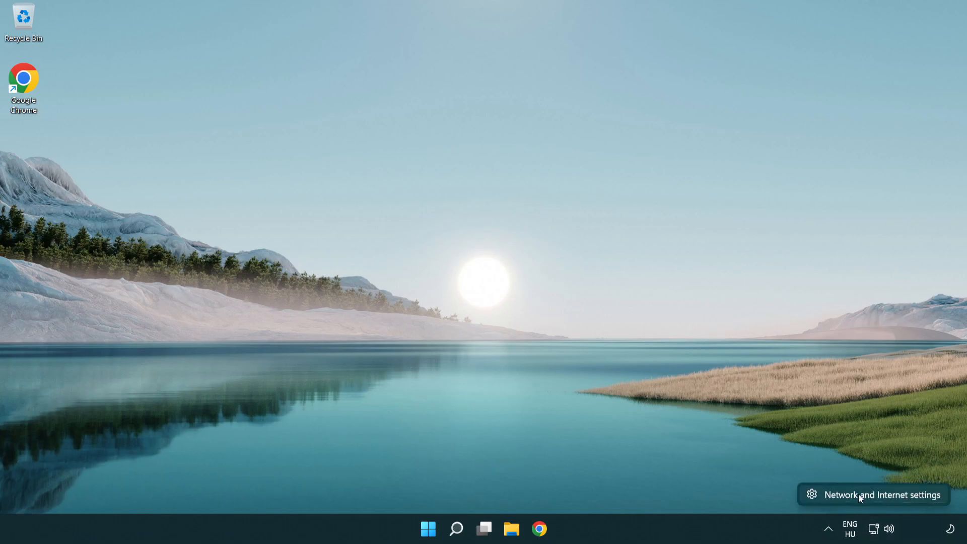
Run Network reset, confirm Yes, and dismiss the 5-minute shutdown notice.
left_click(881, 494)
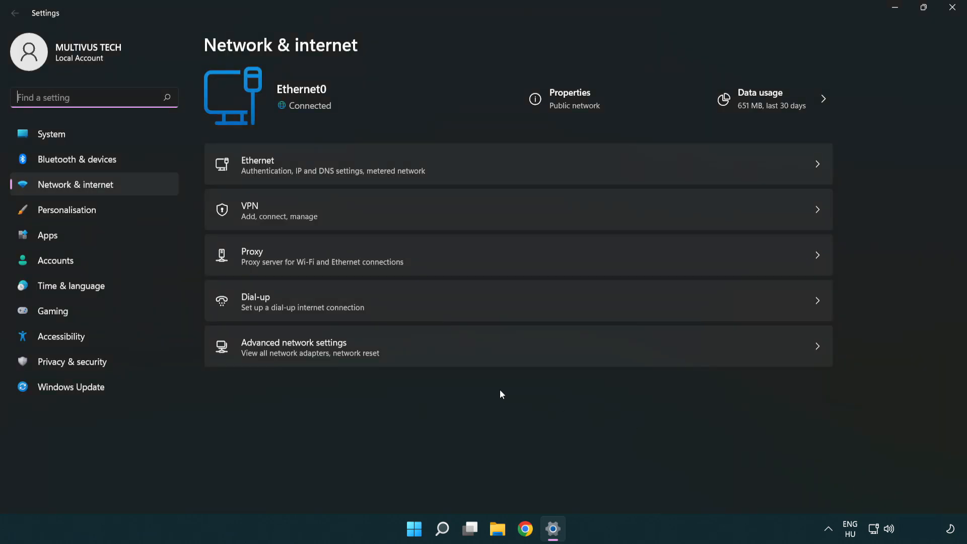
mouse_move(439, 352)
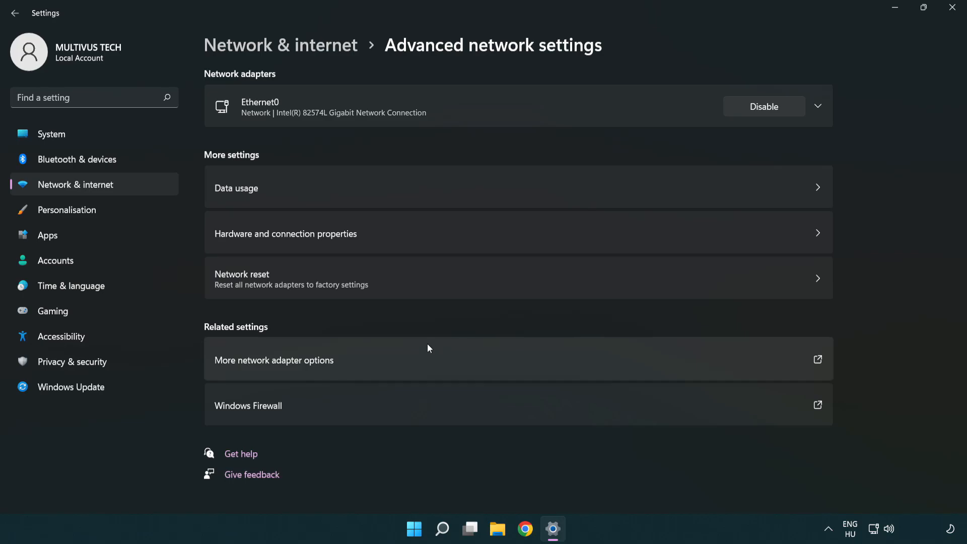
mouse_move(436, 290)
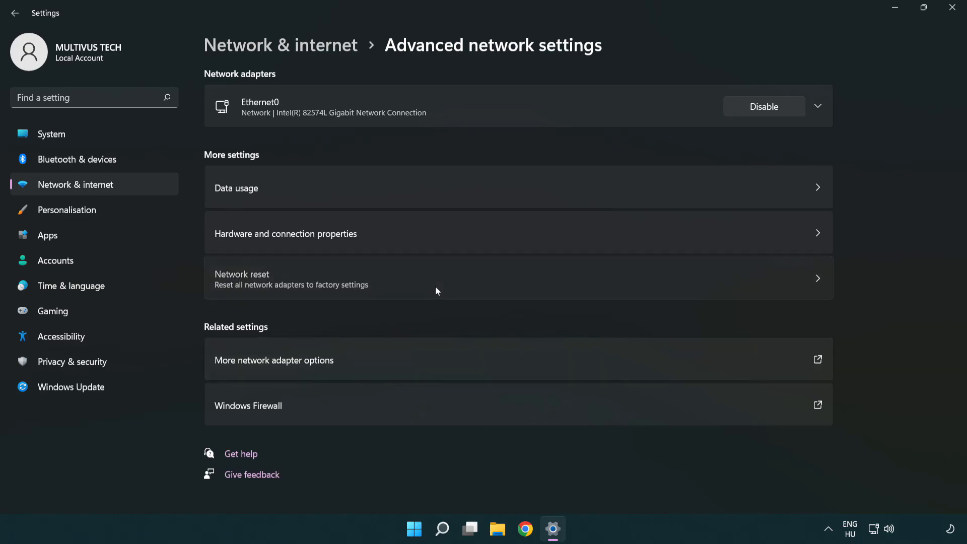
left_click(431, 278)
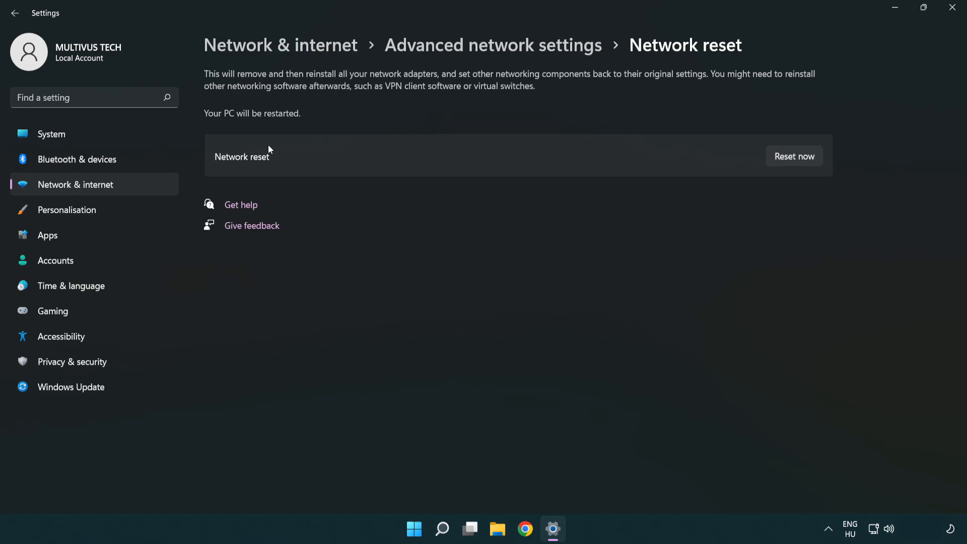
mouse_move(803, 161)
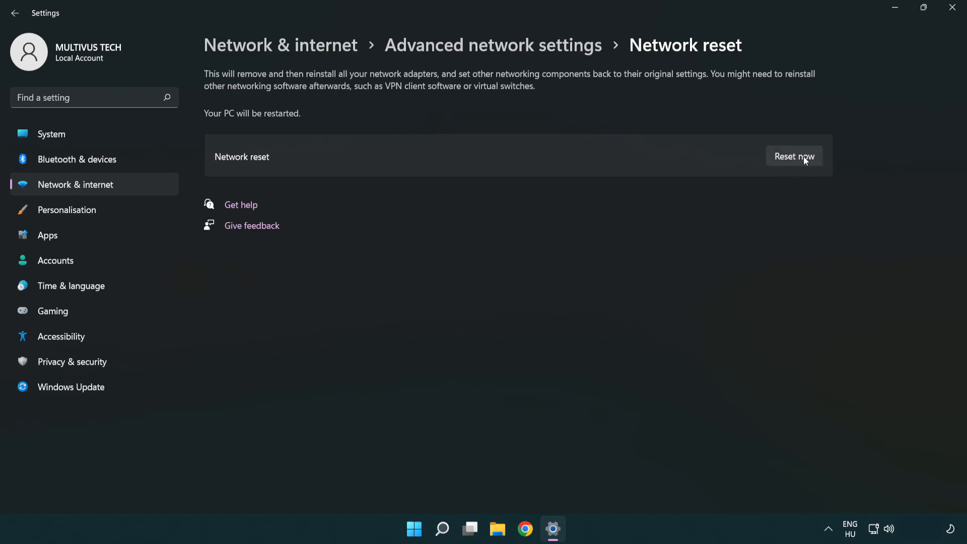
left_click(794, 156)
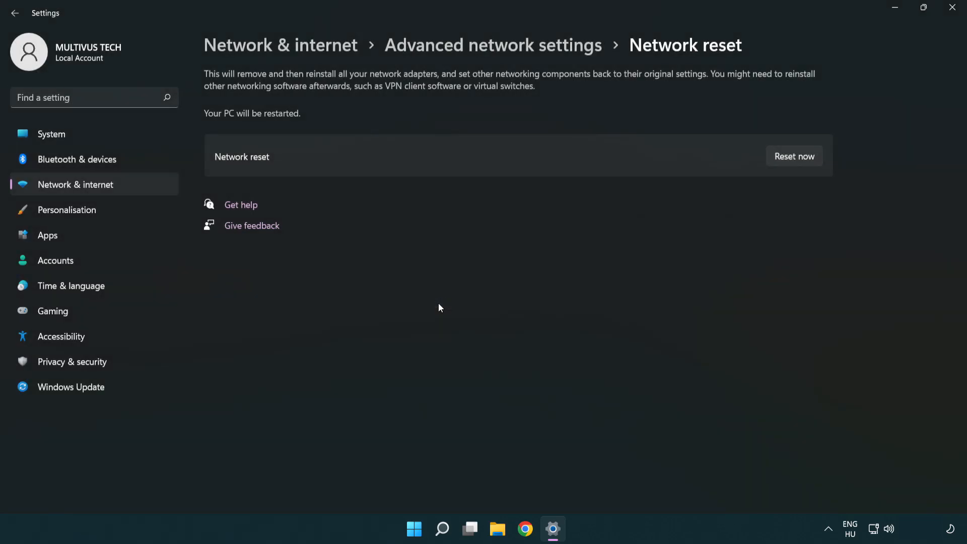
left_click(793, 156)
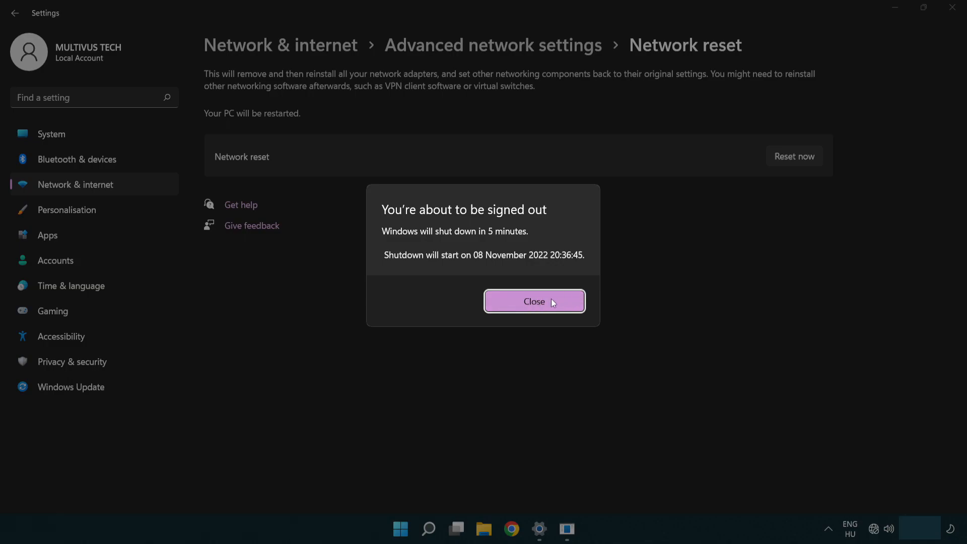
left_click(534, 302)
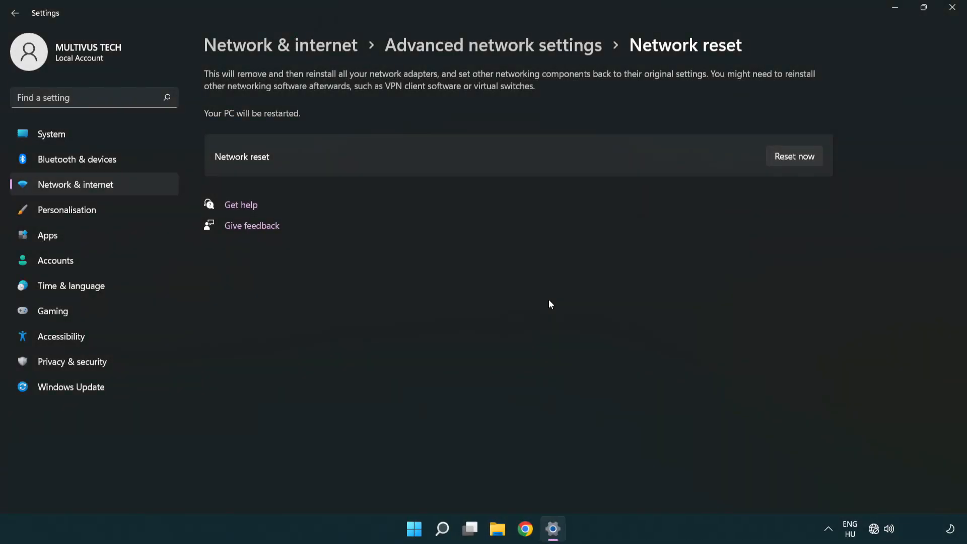
mouse_move(575, 288)
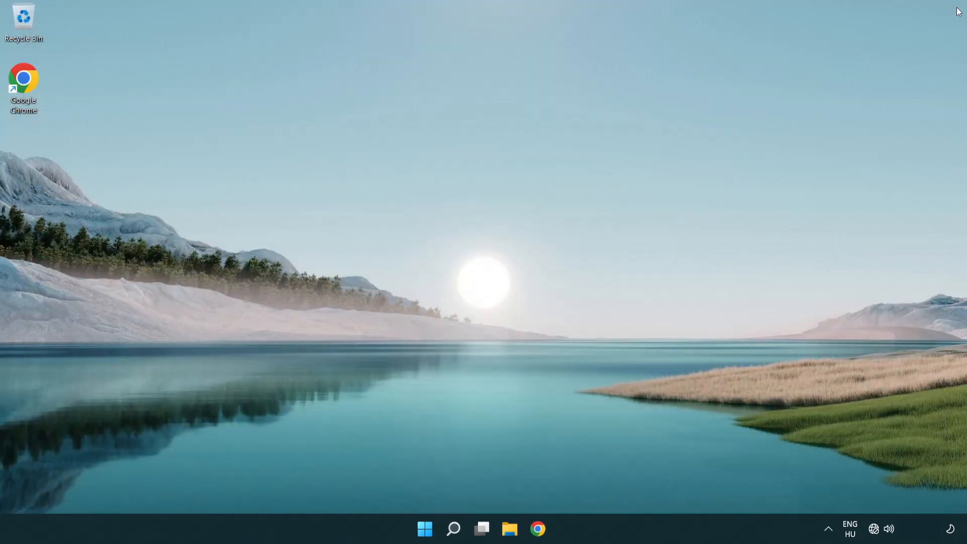
mouse_move(423, 529)
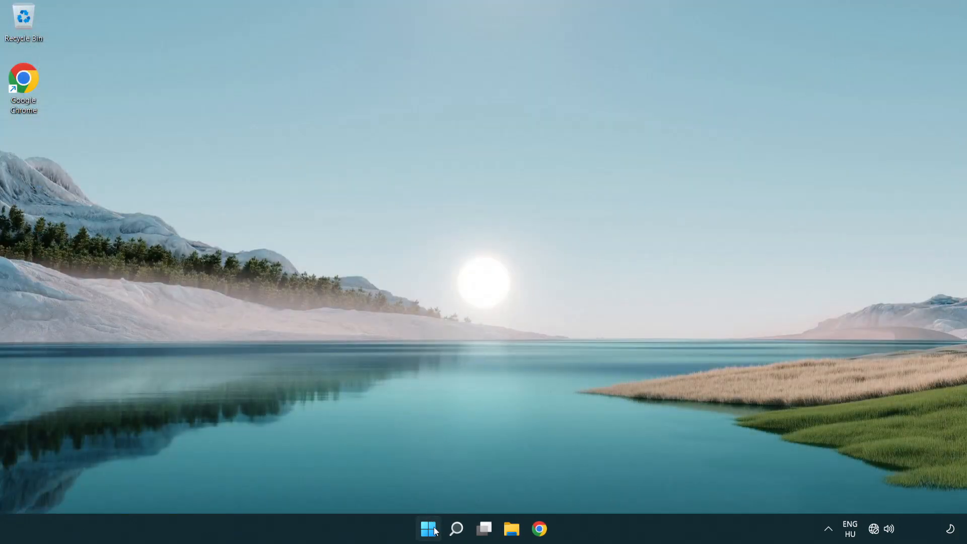
Show the Start menu's Sleep, Shut down and Restart power options.
left_click(428, 529)
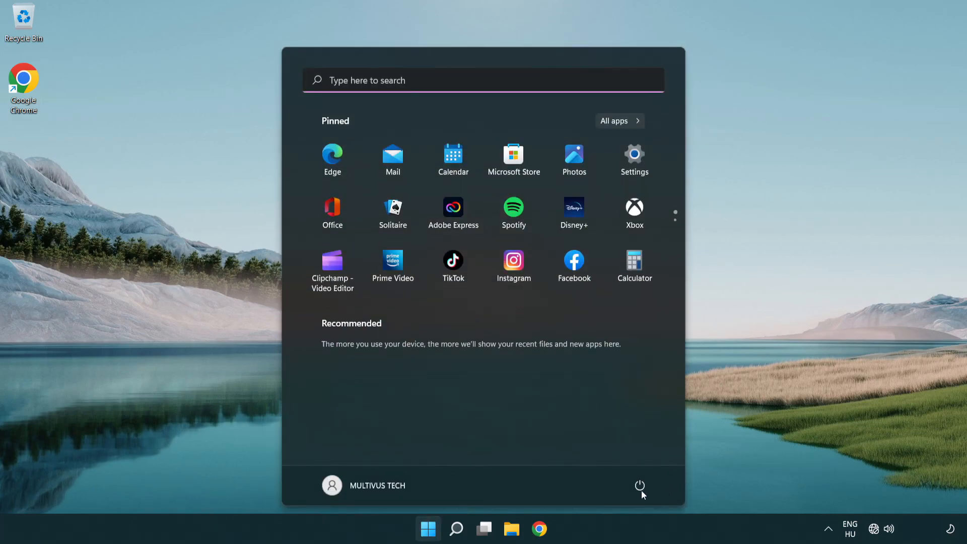
left_click(640, 485)
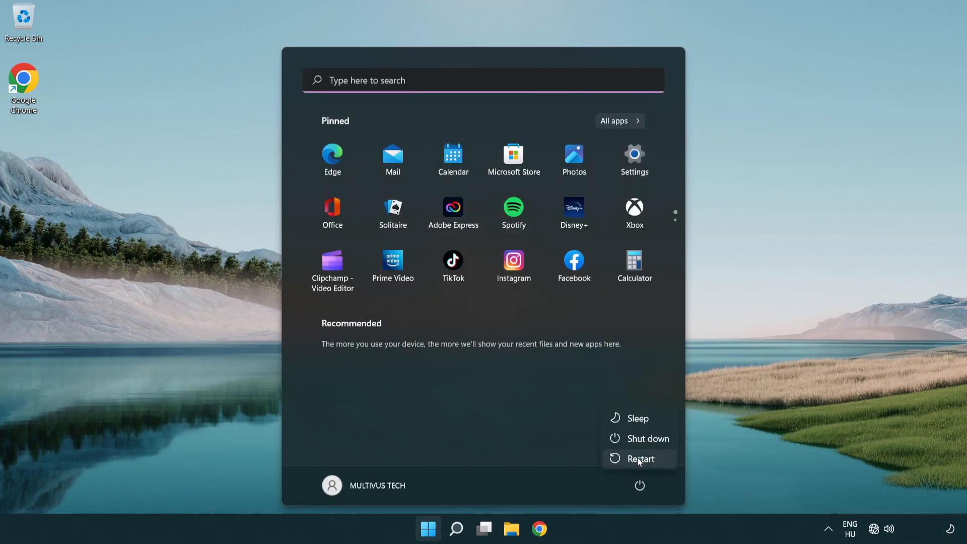